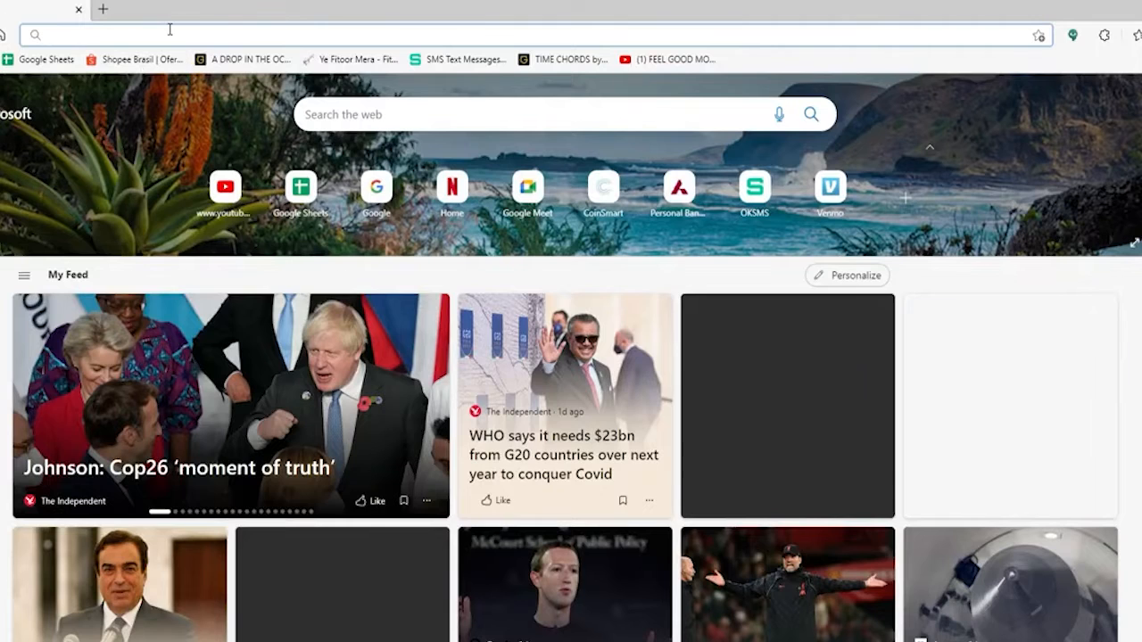
Search 'lane bryant credit card login', reach the Comenity site and bring up its Sign In form.
{"action": "type", "text": "lane bryant credit card login"}
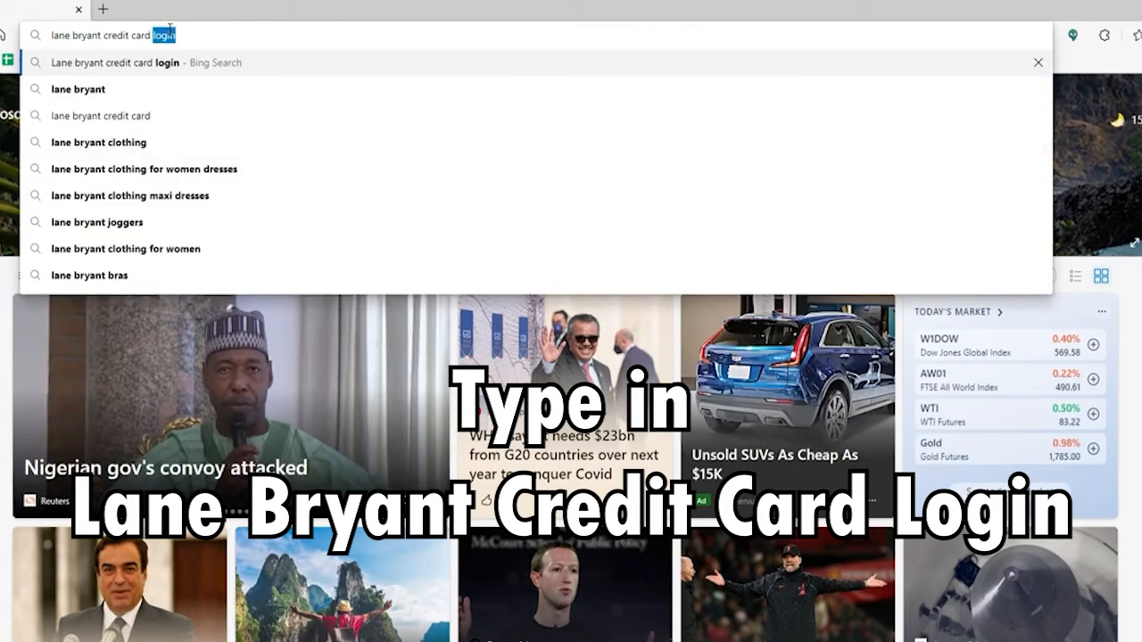
{"action": "key", "text": "Return"}
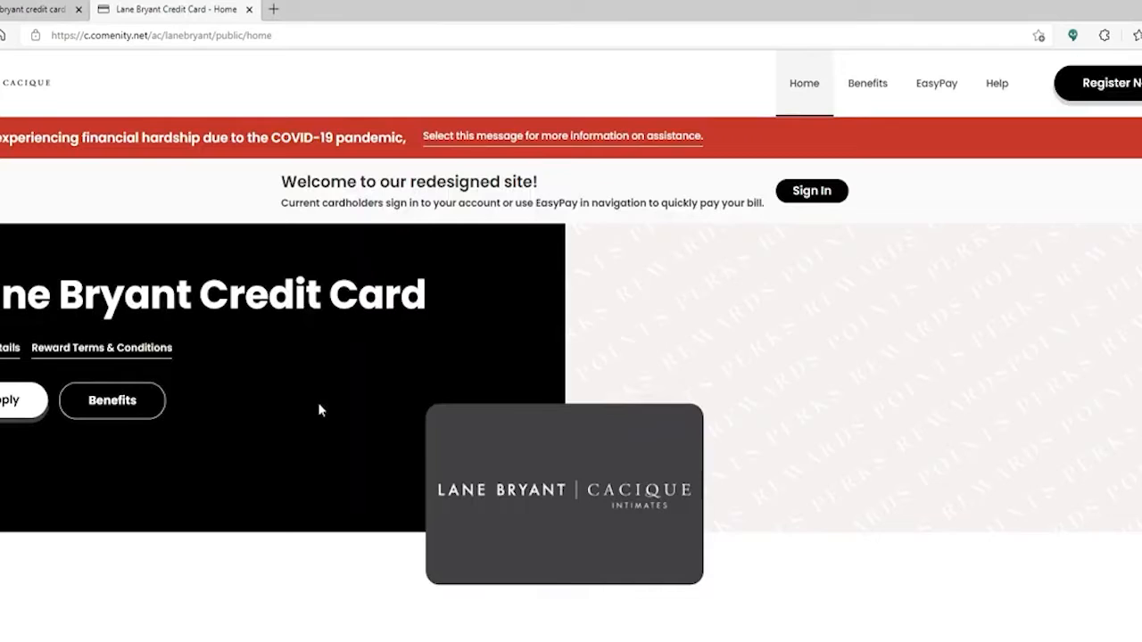
{"action": "mouse_move", "coordinate": [514, 485]}
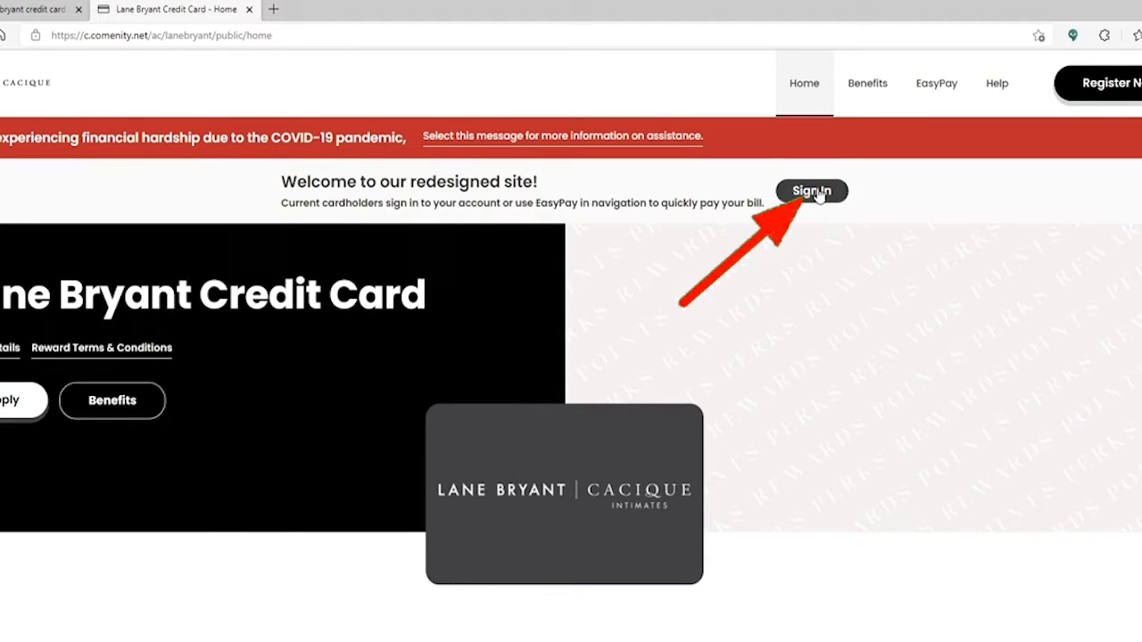
{"action": "left_click", "coordinate": [810, 191]}
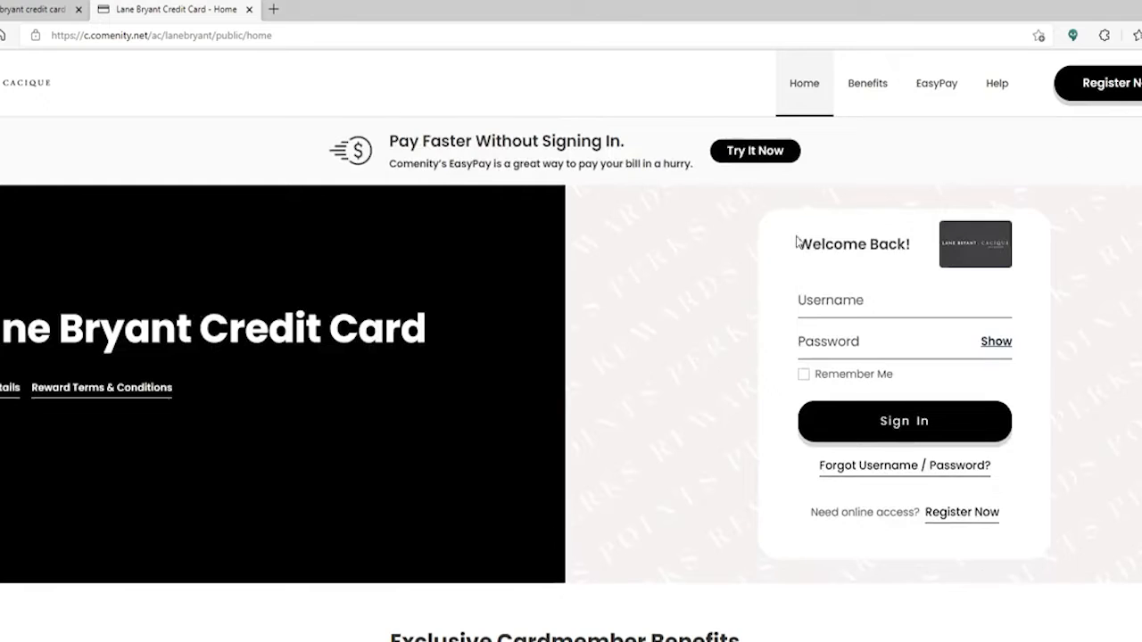
{"action": "left_click", "coordinate": [903, 300]}
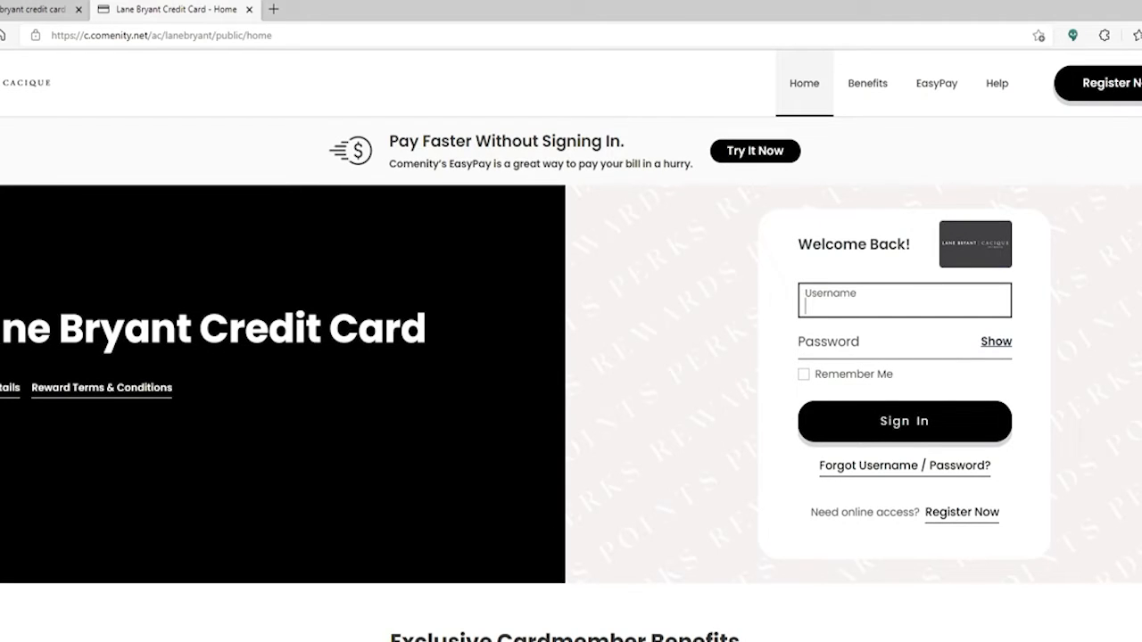
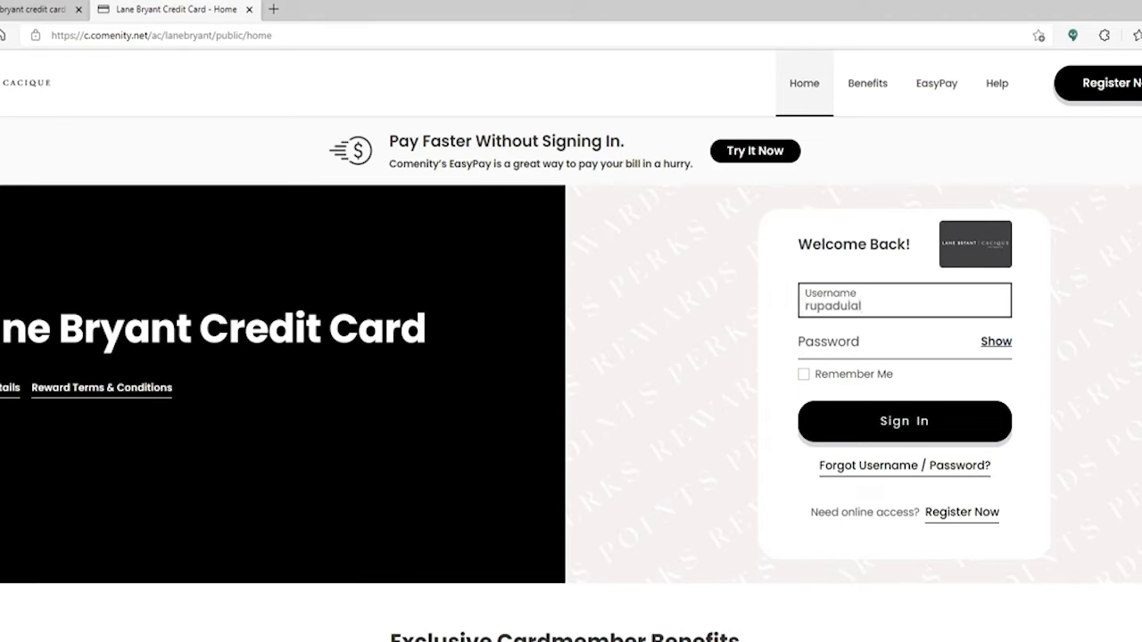
{"action": "left_click", "coordinate": [903, 342]}
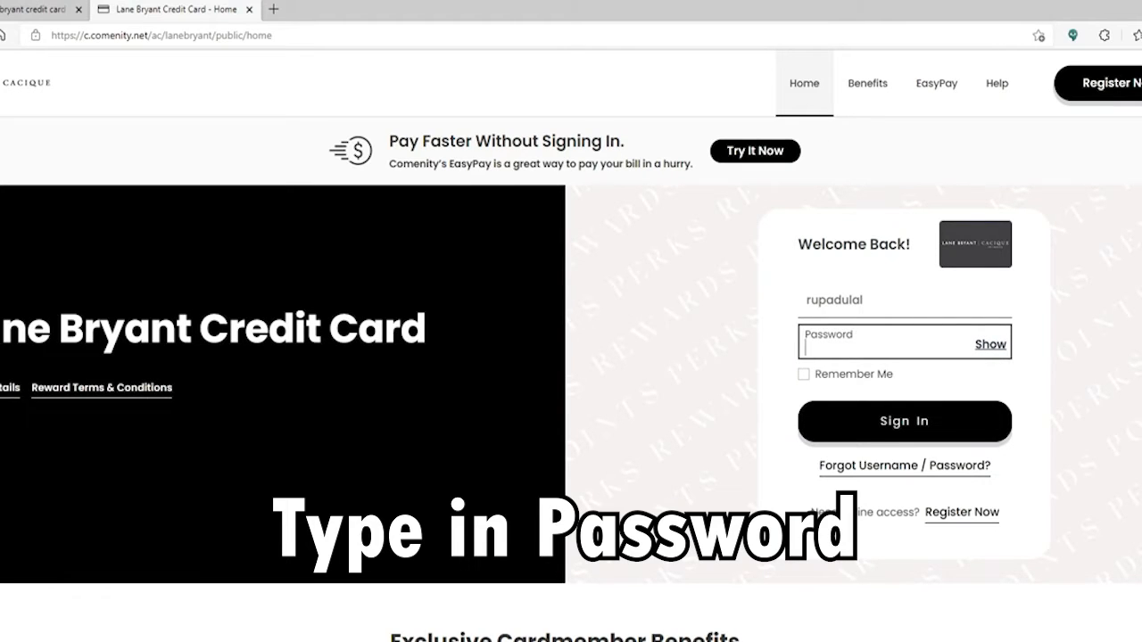
{"action": "type", "text": "password"}
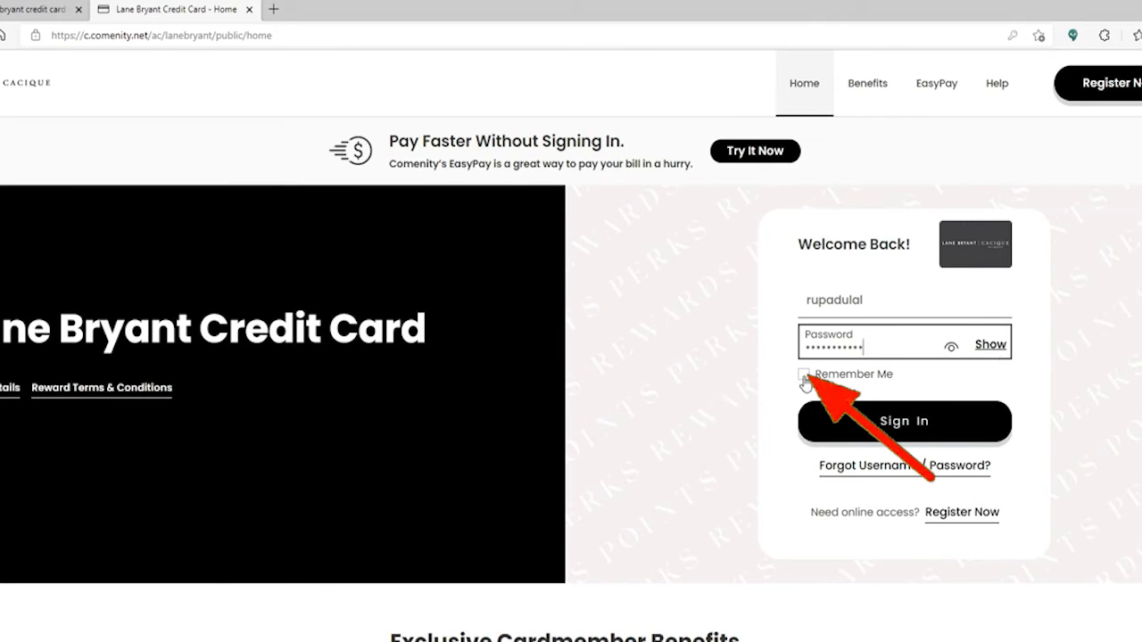
Tick then untick Remember Me, then leave the browser and return to the desktop.
{"action": "left_click", "coordinate": [803, 375]}
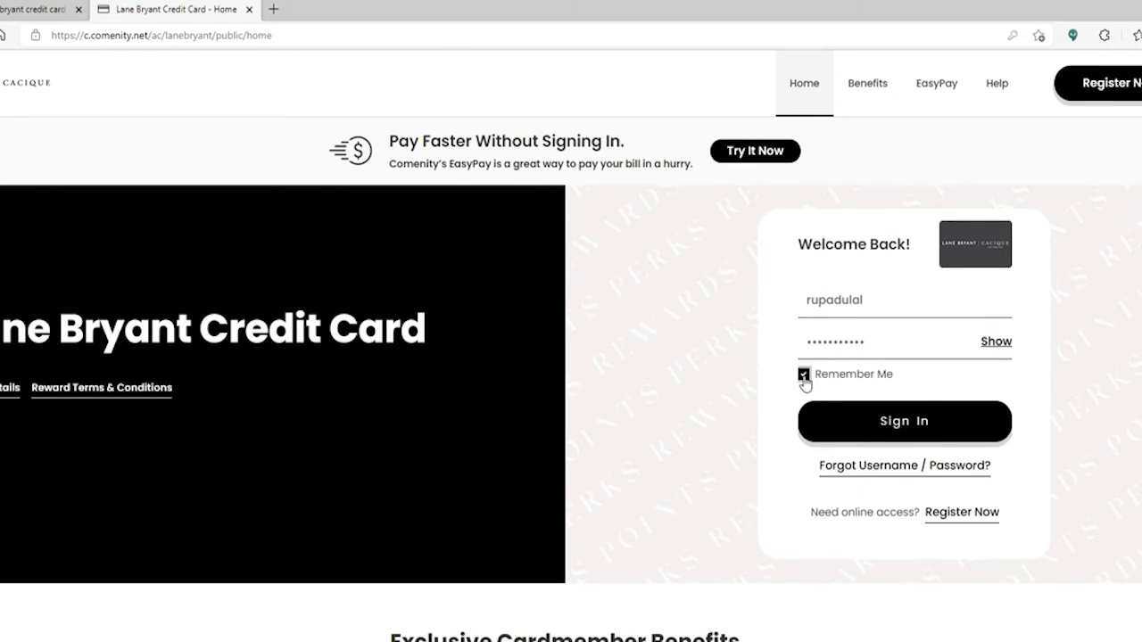
{"action": "left_click", "coordinate": [803, 374]}
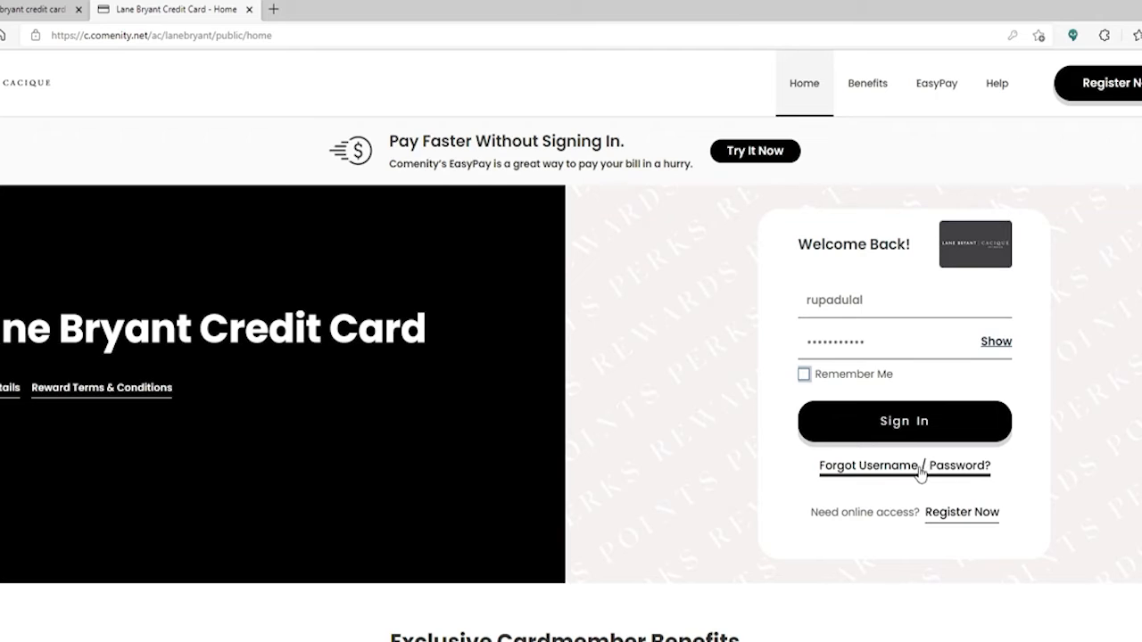
{"action": "left_click", "coordinate": [892, 341]}
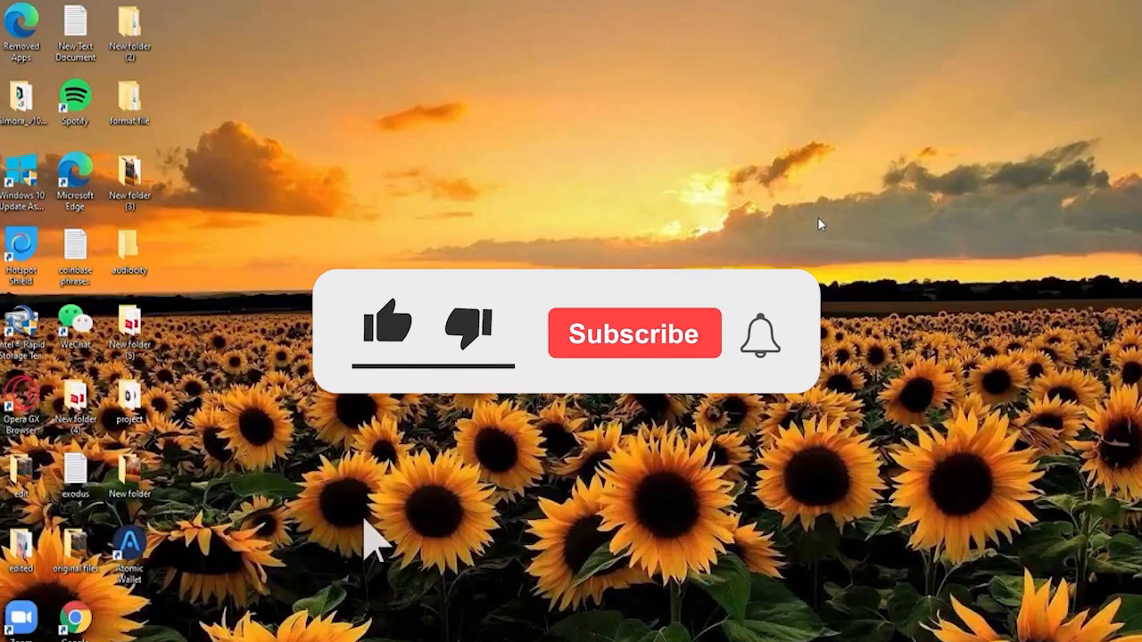
{"action": "left_click", "coordinate": [385, 325]}
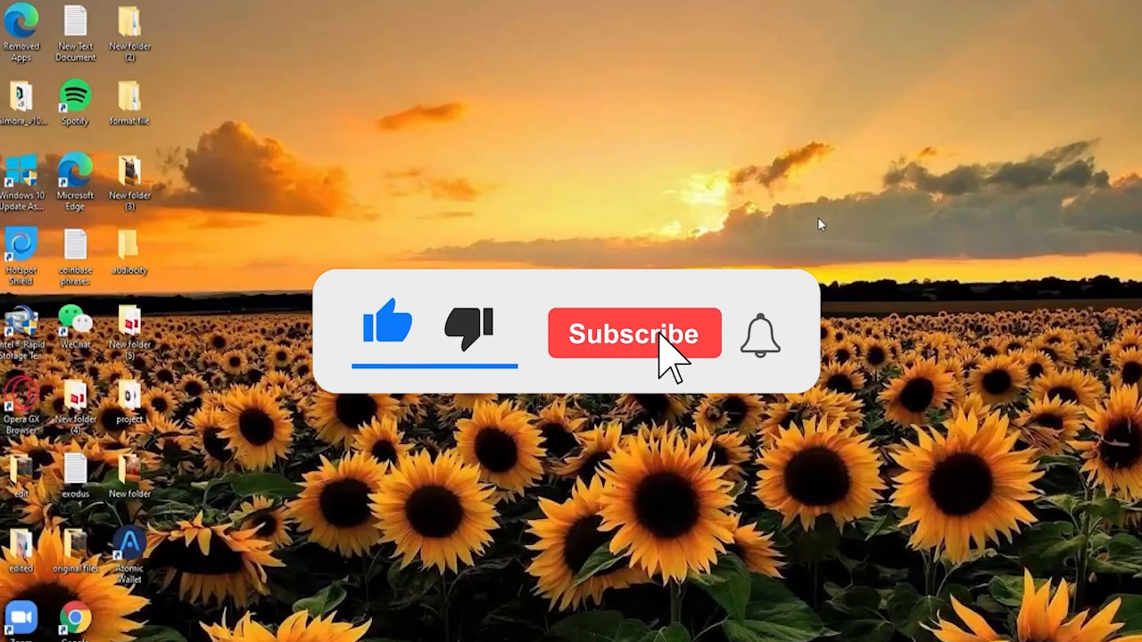